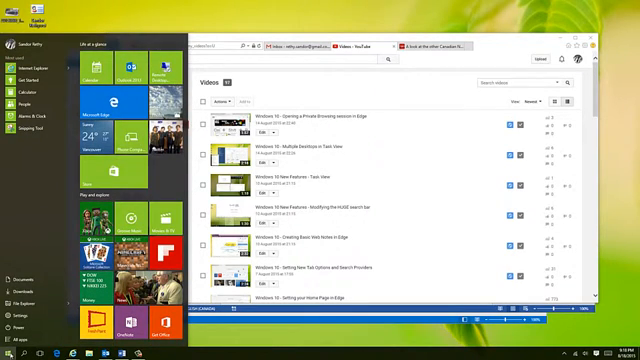
# Launch Settings from the Start menu and go to the Privacy section.
pyautogui.click(22, 312)
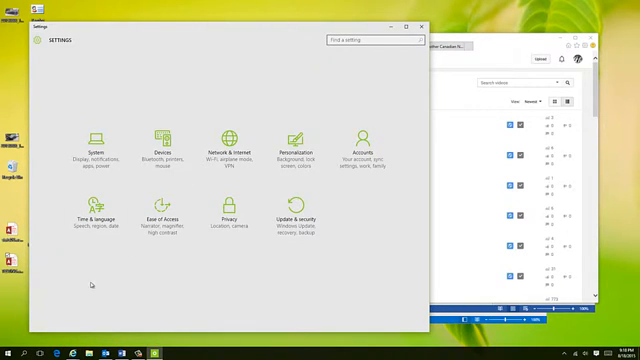
pyautogui.click(228, 222)
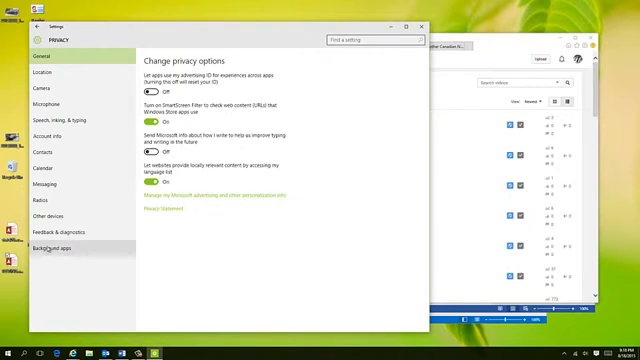
# Show the Background apps privacy page, where Food & Drink and Get Skype are off.
pyautogui.click(56, 247)
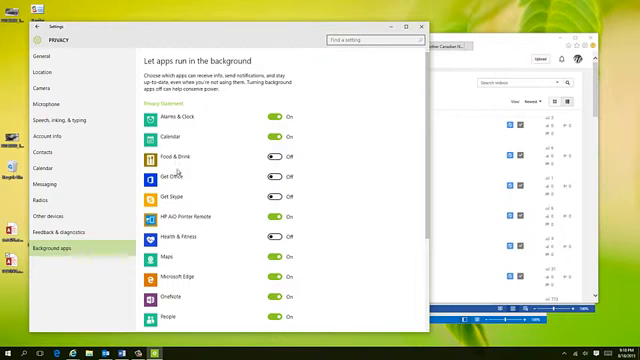
pyautogui.scroll(-3)
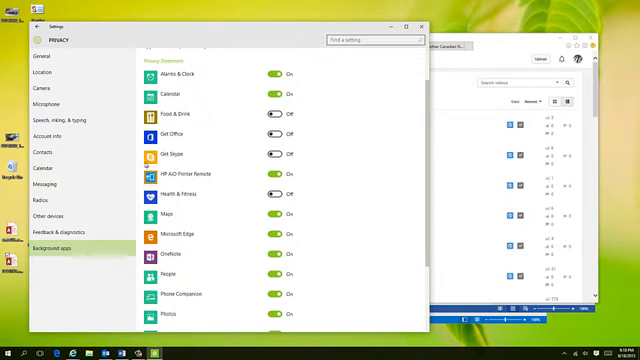
pyautogui.moveTo(305, 198)
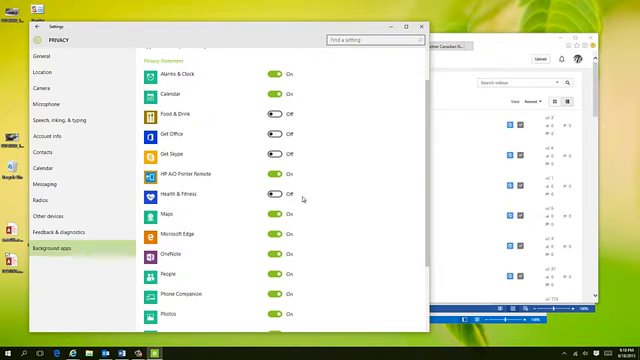
pyautogui.scroll(-3)
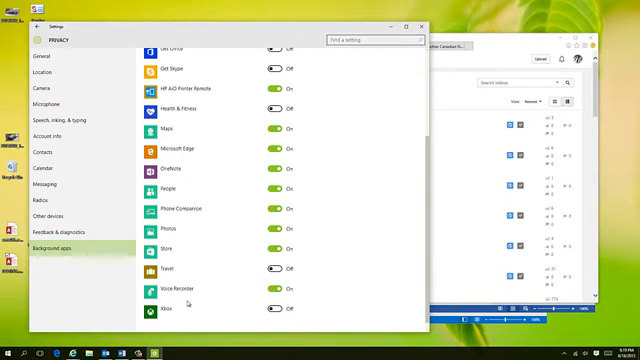
pyautogui.moveTo(221, 155)
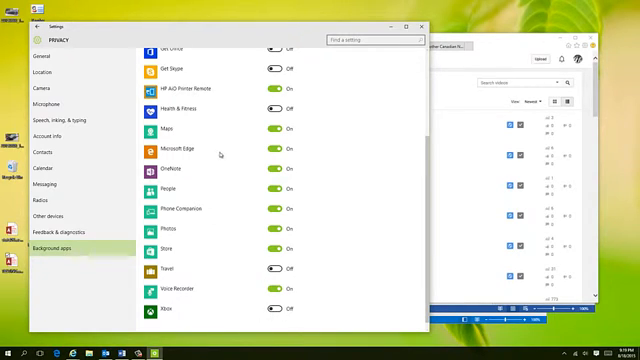
pyautogui.scroll(3)
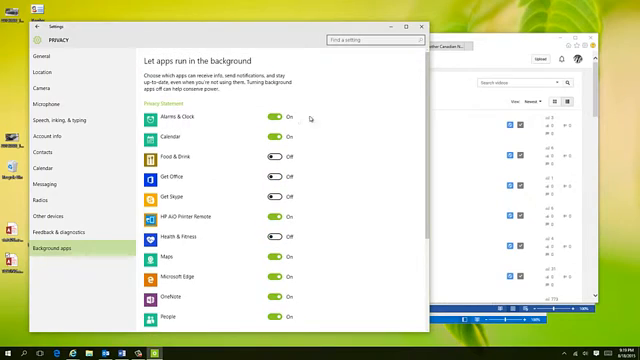